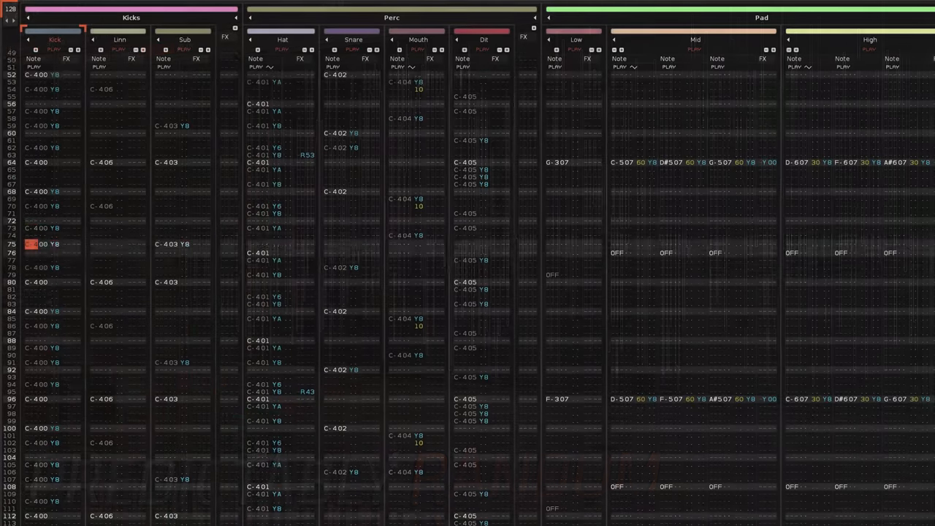
Step: Scroll down through the Kicks, Perc and Pad pattern toward the simple Track 01 test song
{"action": "scroll", "scroll_direction": "down", "scroll_amount": 3}
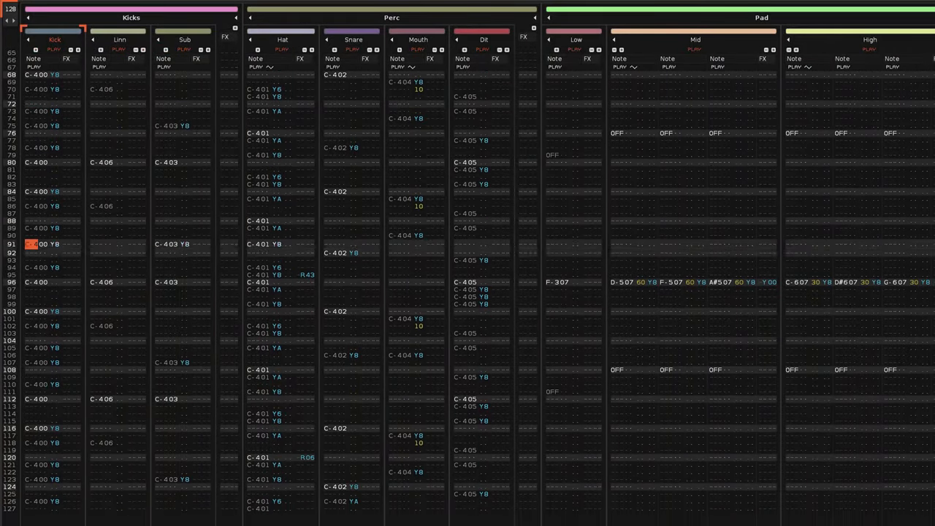
{"action": "scroll", "scroll_direction": "down", "scroll_amount": 3}
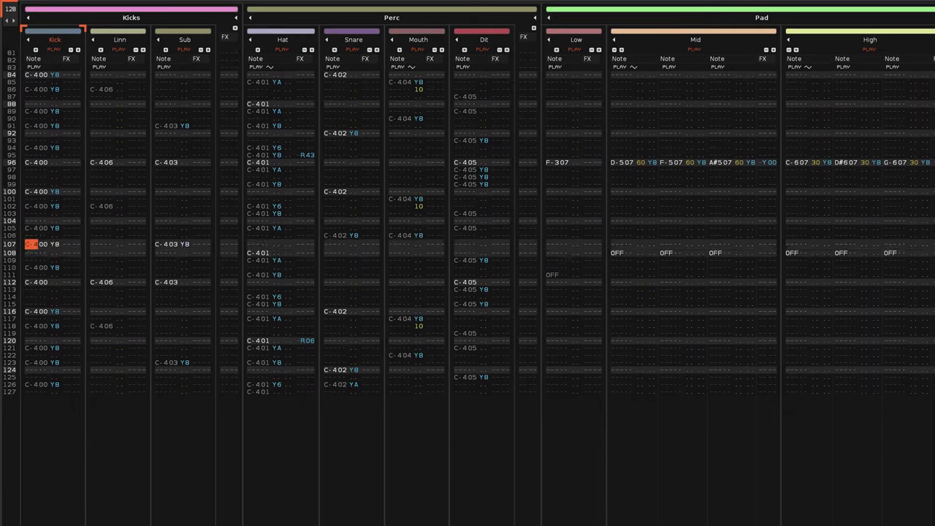
{"action": "scroll", "scroll_direction": "down", "scroll_amount": 3}
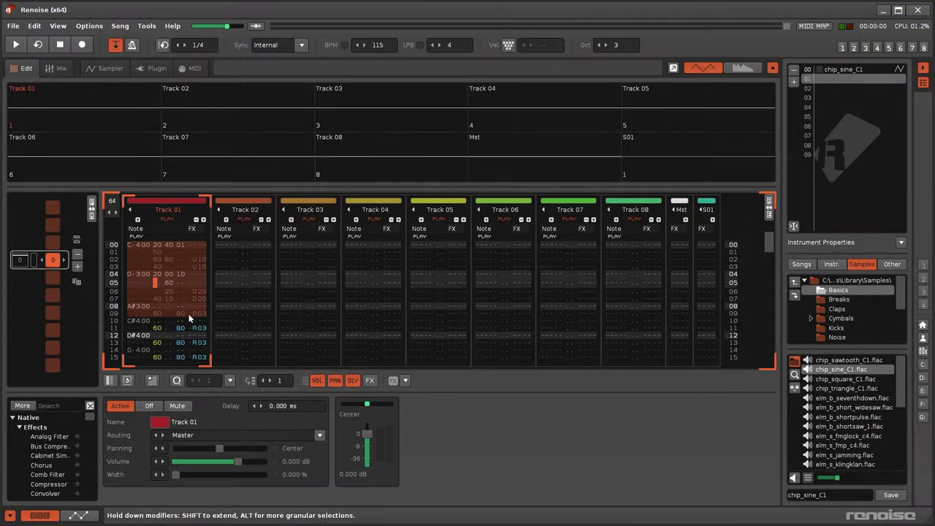
Step: Bring up the context menu for the Track 01 note selection with its Selection options
{"action": "right_click", "coordinate": [176, 318]}
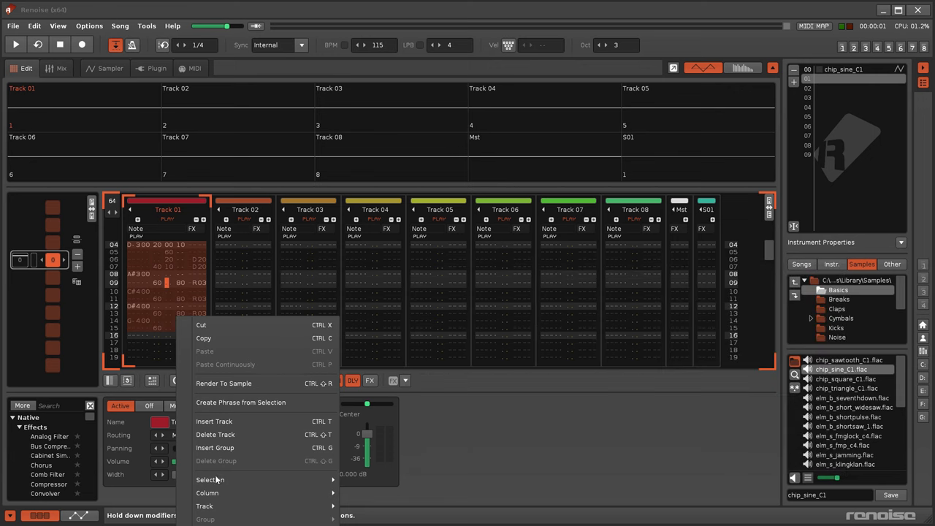
{"action": "mouse_move", "coordinate": [219, 478]}
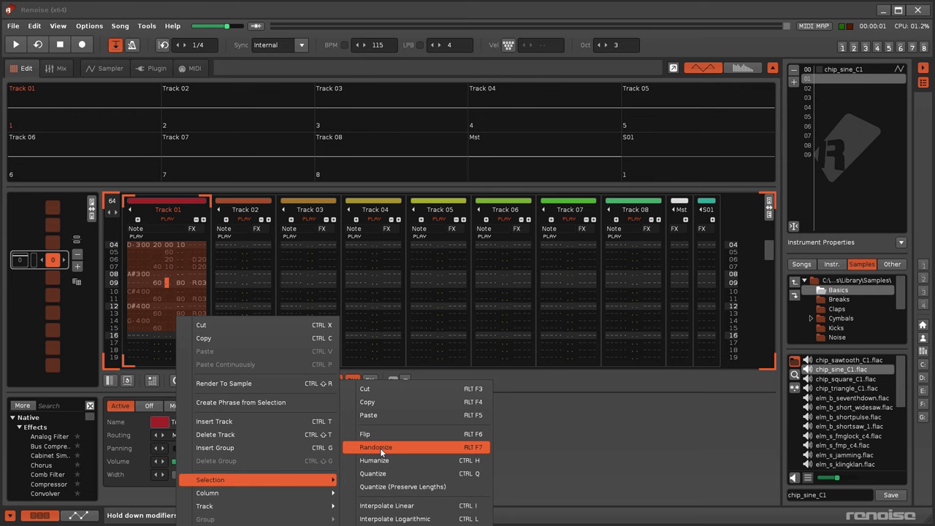
Step: Apply Selection > Randomize to the selected Track 01 notes
{"action": "left_click", "coordinate": [377, 447]}
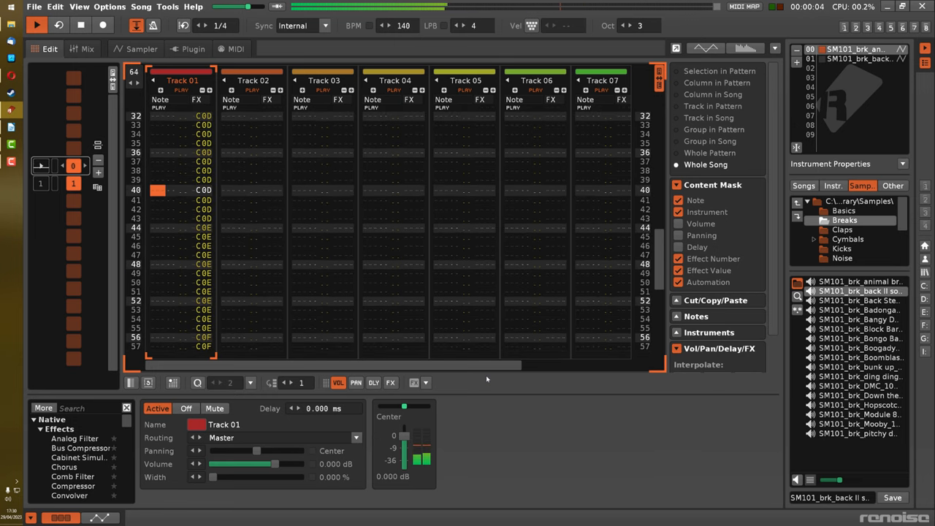
Step: Scroll the pattern editor to Track 01's notes with their assorted effect commands
{"action": "scroll", "scroll_direction": "down", "scroll_amount": 3}
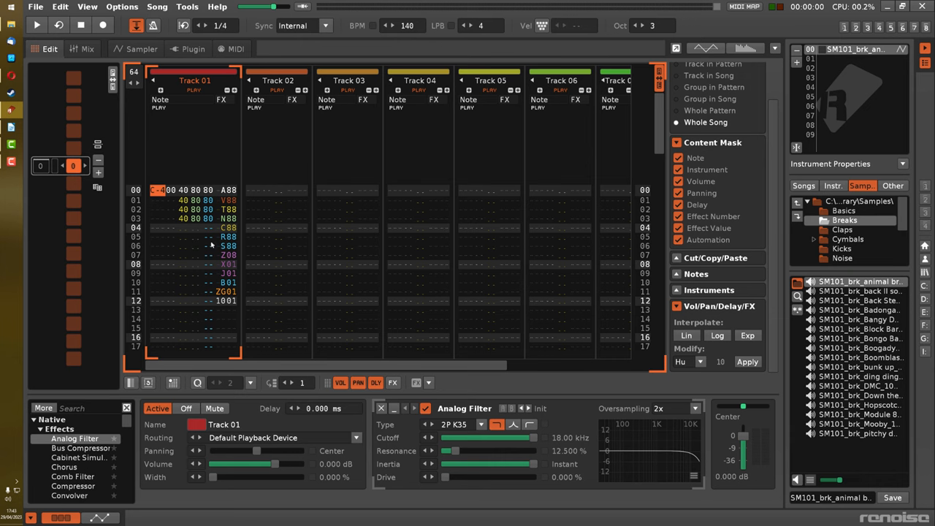
Step: Apply Pattern > Randomize/Humanize to the whole Track 01 pattern
{"action": "right_click", "coordinate": [193, 197]}
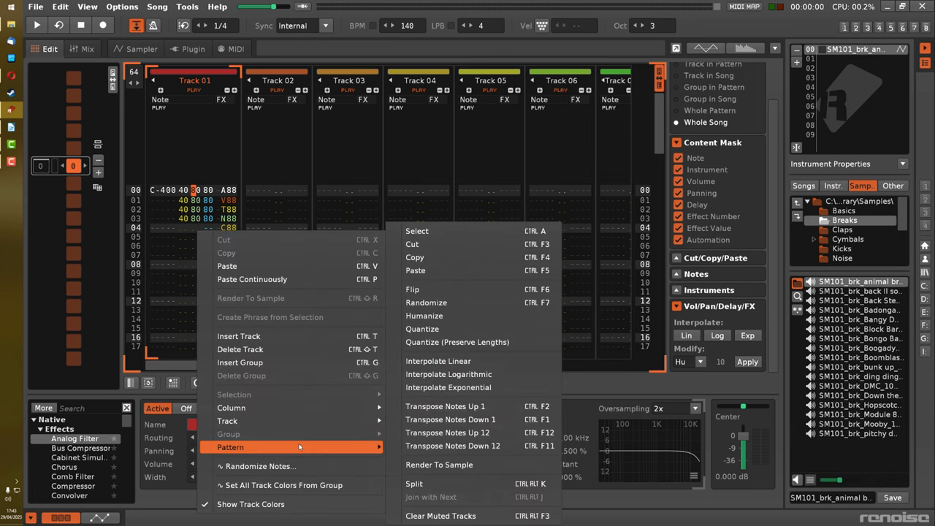
{"action": "left_click", "coordinate": [427, 302]}
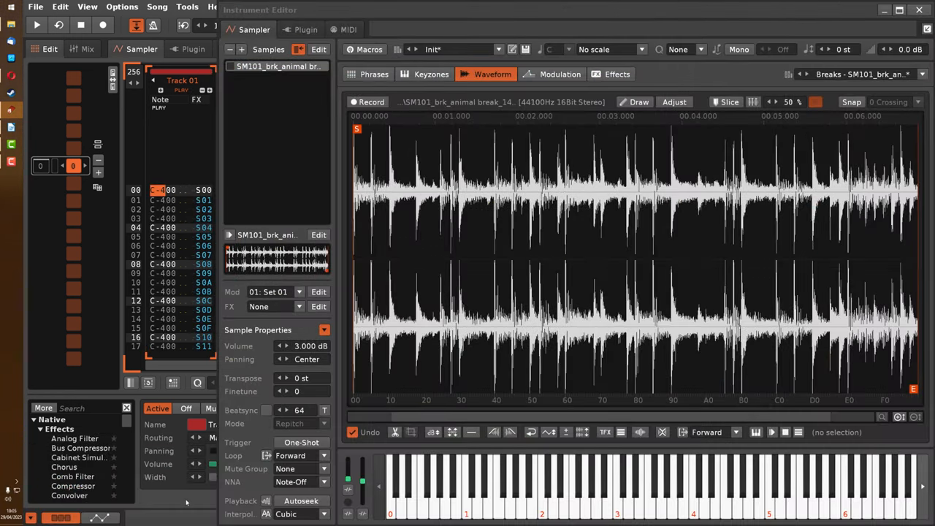
Step: Scroll through the slice notes and browse down the Samples list toward the BoogadyBack break
{"action": "left_click", "coordinate": [32, 26]}
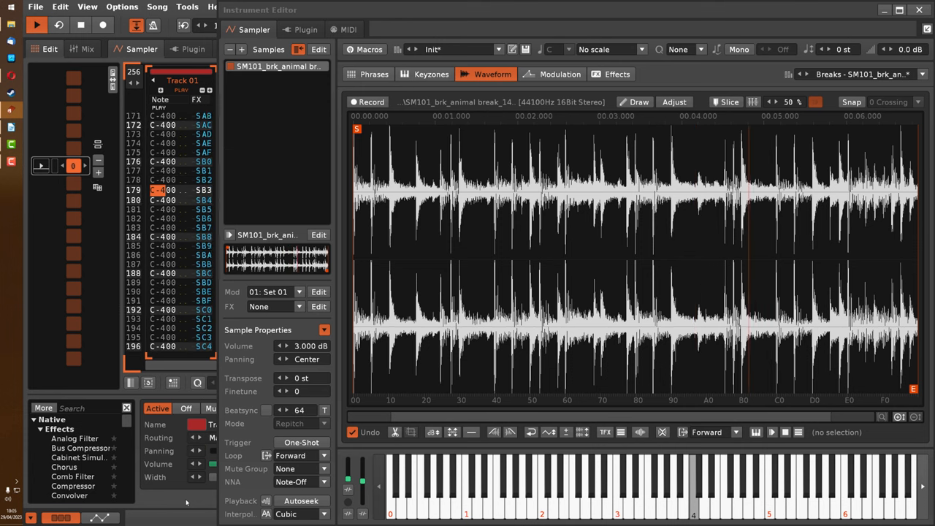
{"action": "scroll", "scroll_direction": "down", "scroll_amount": 3}
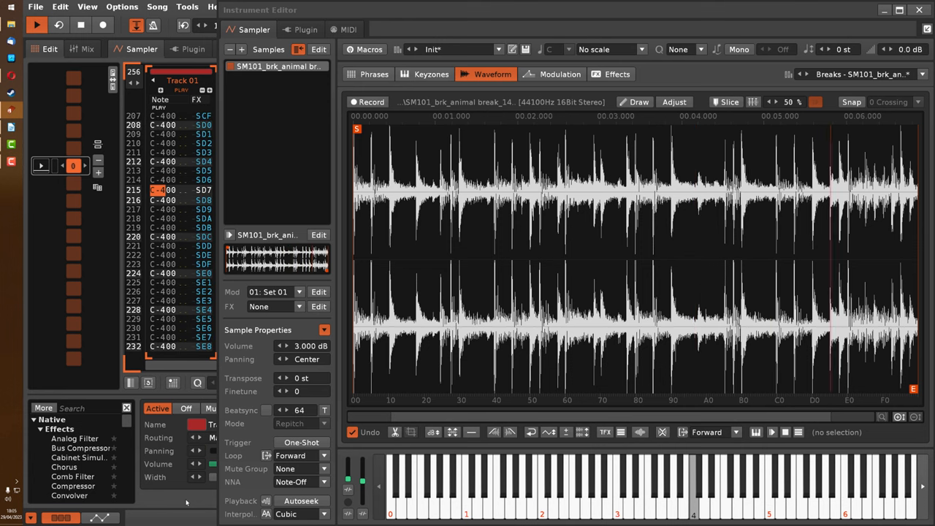
{"action": "scroll", "scroll_direction": "down", "scroll_amount": 3}
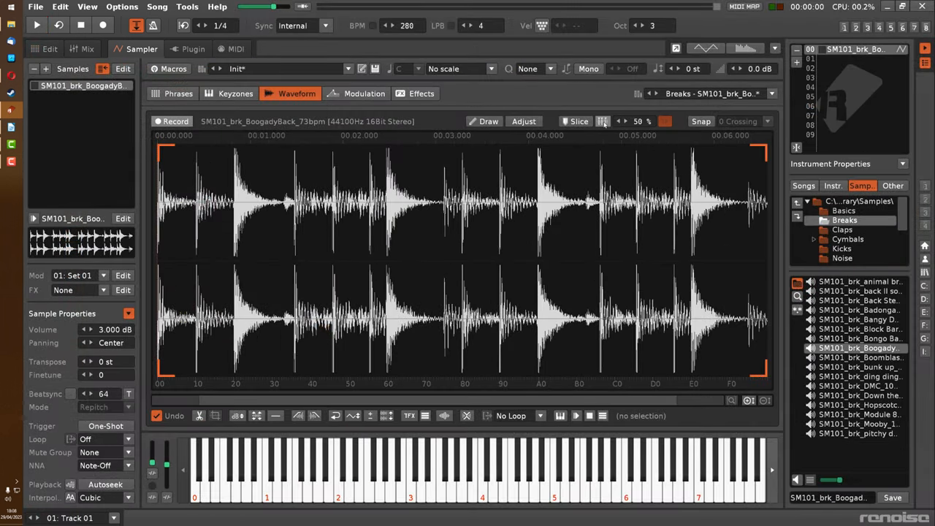
Step: Load the Anthem.xrni lead instrument from the Instruments browser
{"action": "left_click", "coordinate": [605, 121]}
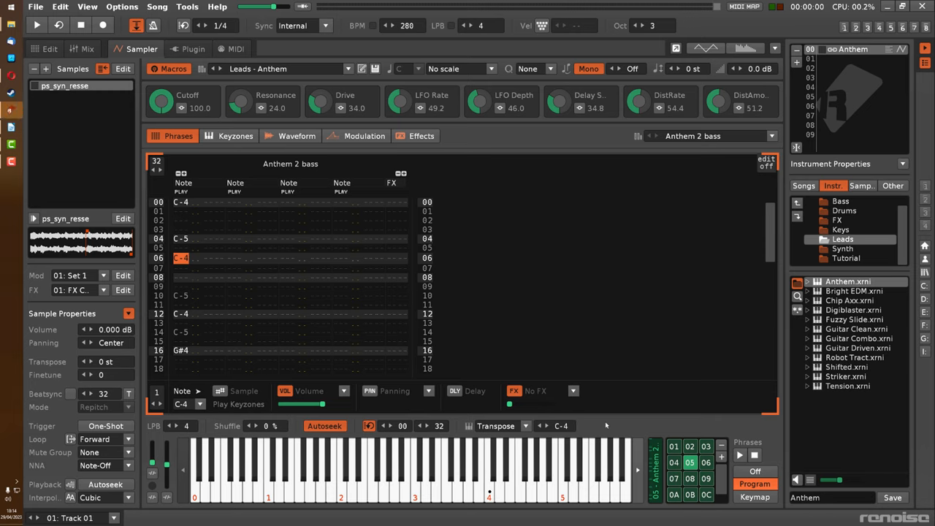
{"action": "mouse_move", "coordinate": [275, 285]}
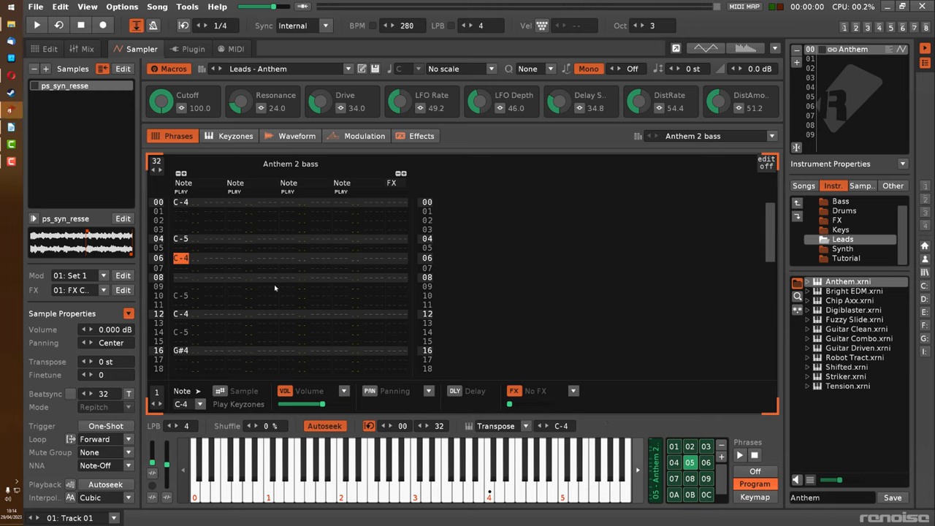
{"action": "mouse_move", "coordinate": [157, 160]}
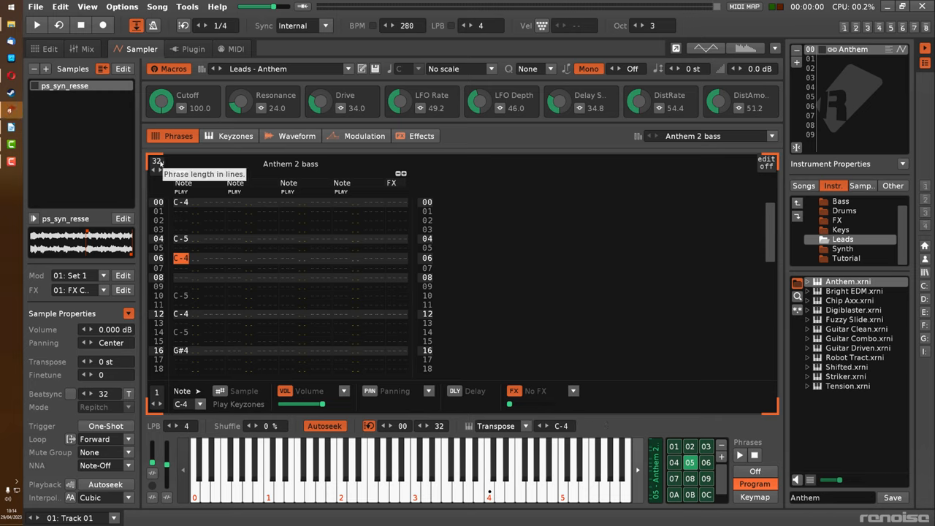